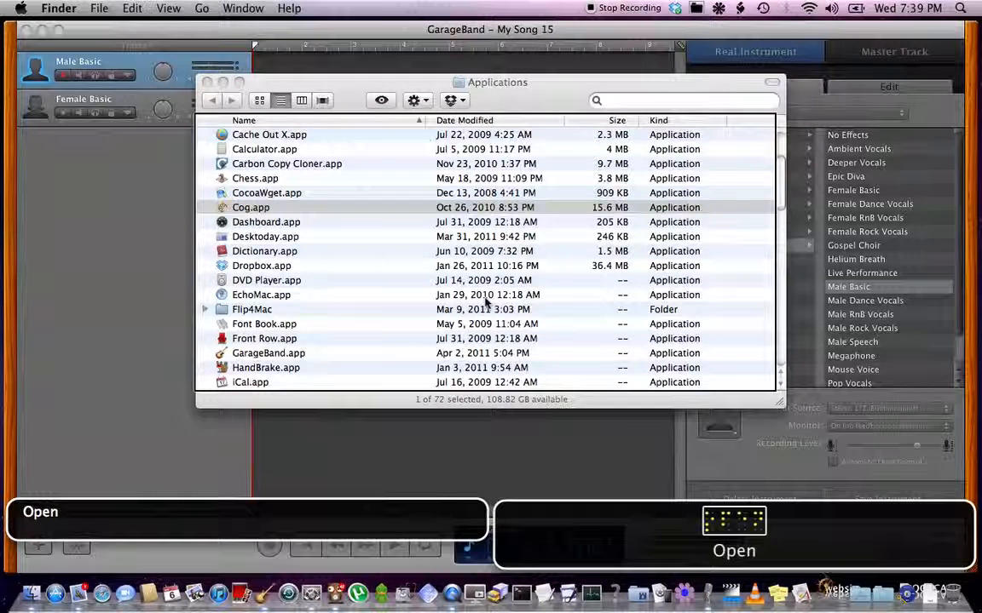
Launch Cog, close its drawer, play track 1 by Alison Krauss, then return to Finder
double_click(251, 207)
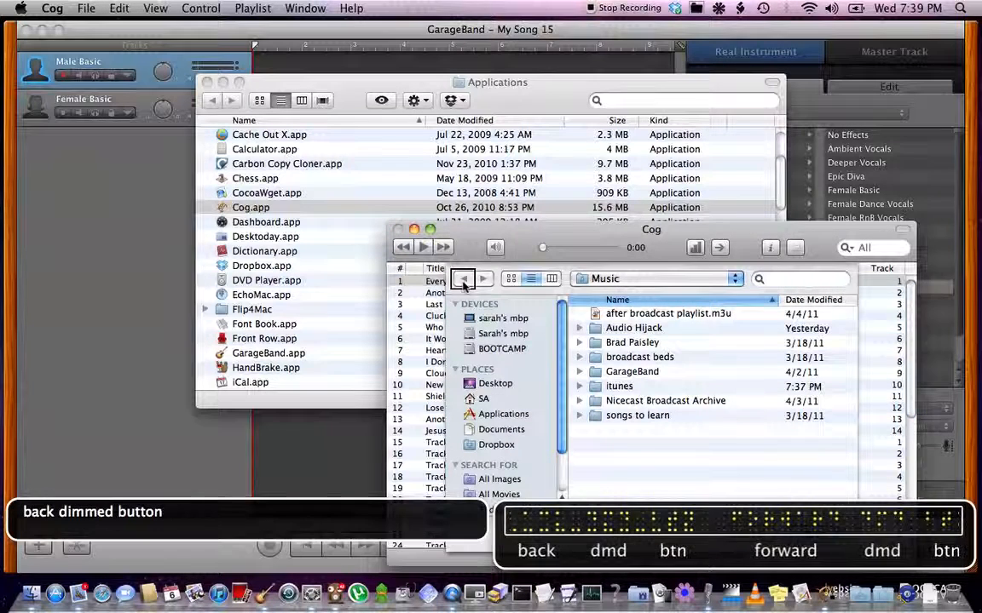
left_click(668, 313)
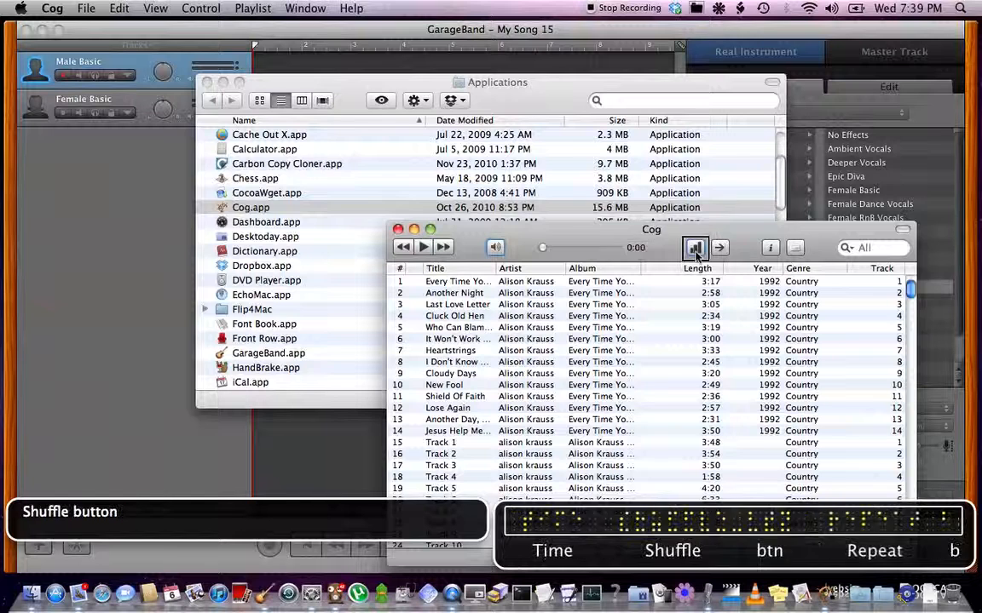
left_click(695, 247)
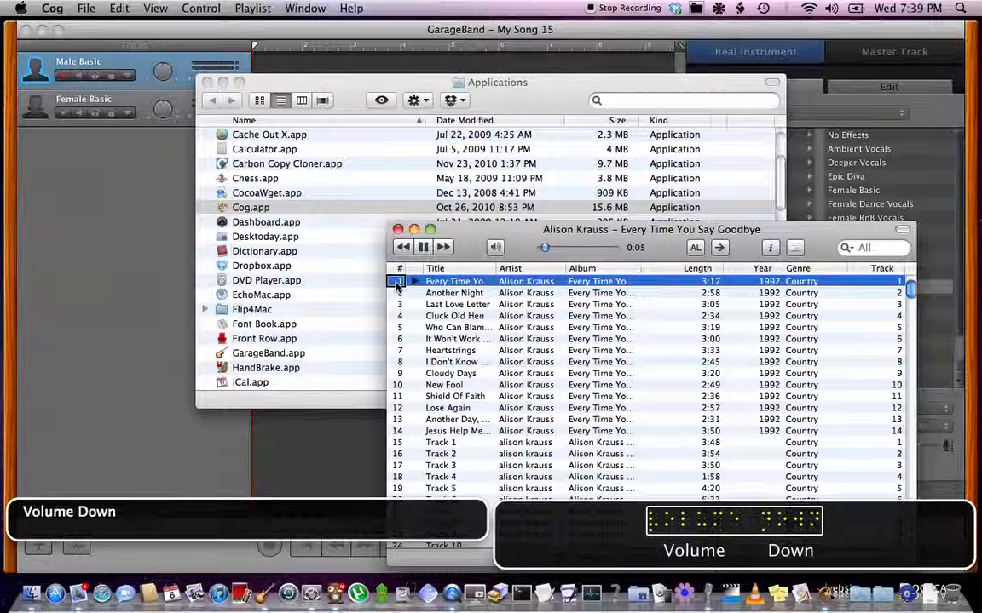
key("Cmd+Tab")
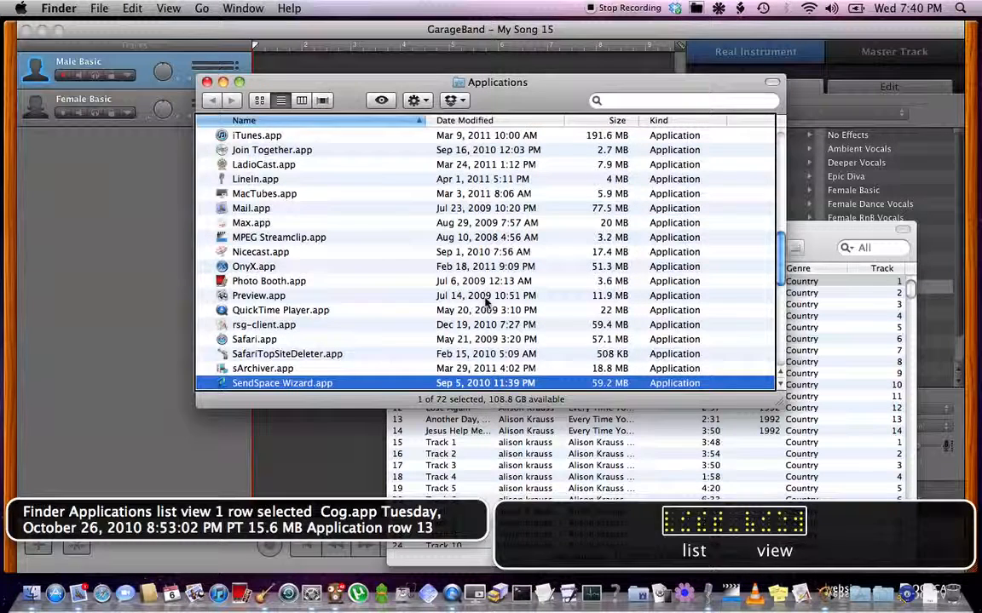
Launch Senuti.app from Applications and bring up its Preferences window
scroll("down", 3)
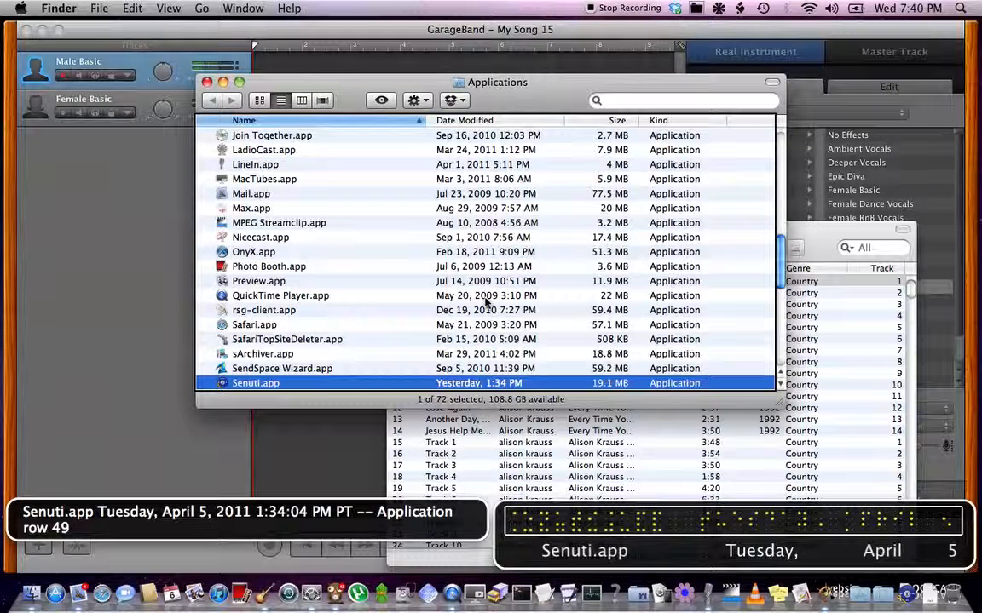
double_click(256, 382)
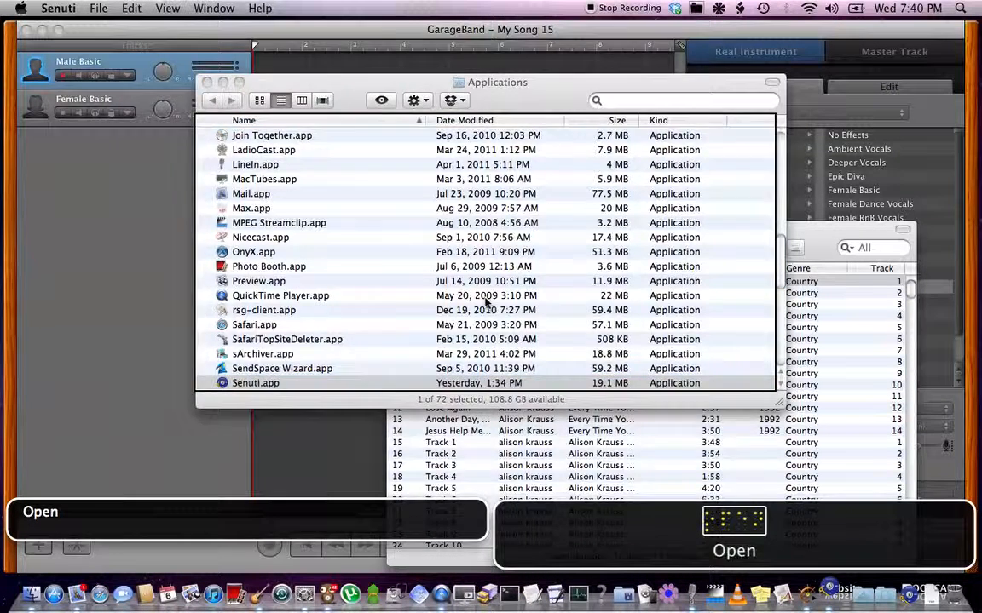
double_click(255, 383)
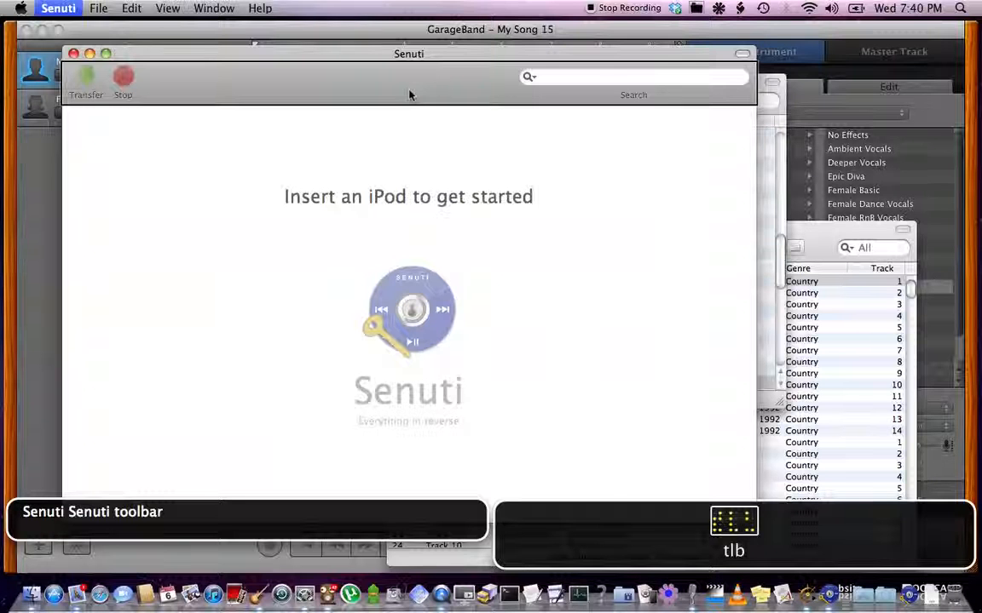
left_click(424, 198)
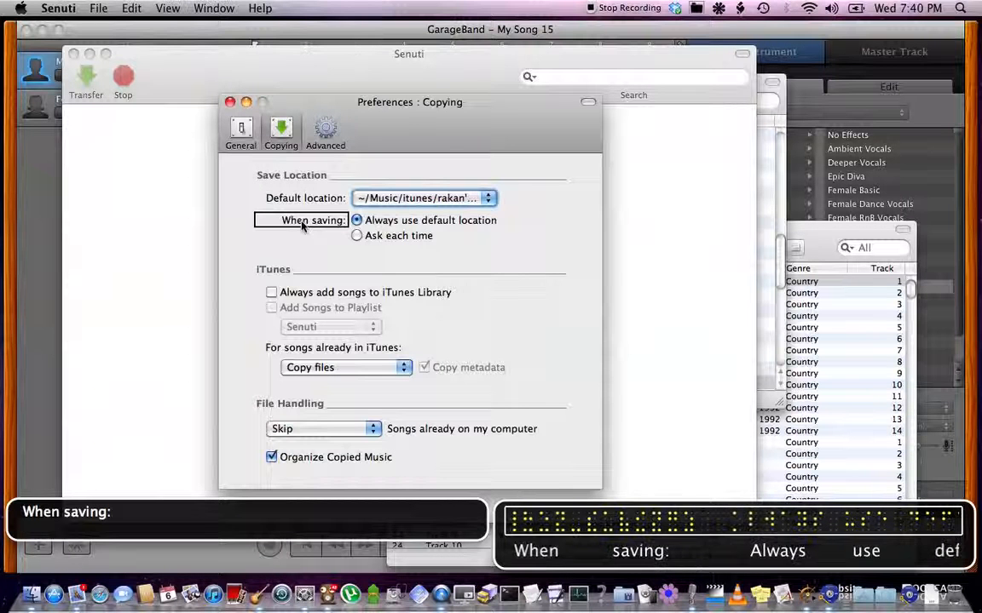
Pick Home Folder as the default location for copied songs and reopen the location list
left_click(356, 220)
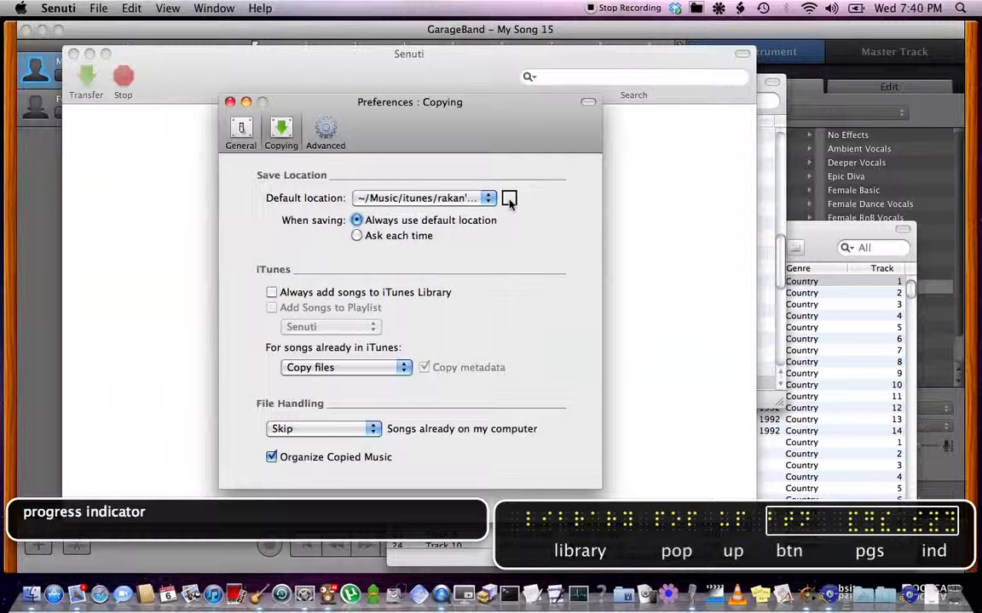
left_click(486, 197)
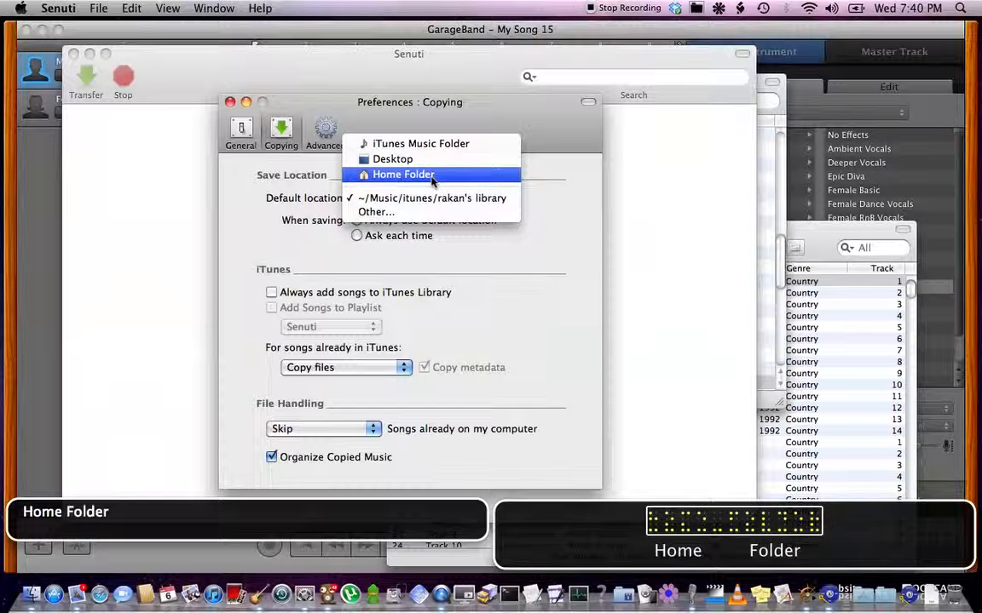
mouse_move(394, 182)
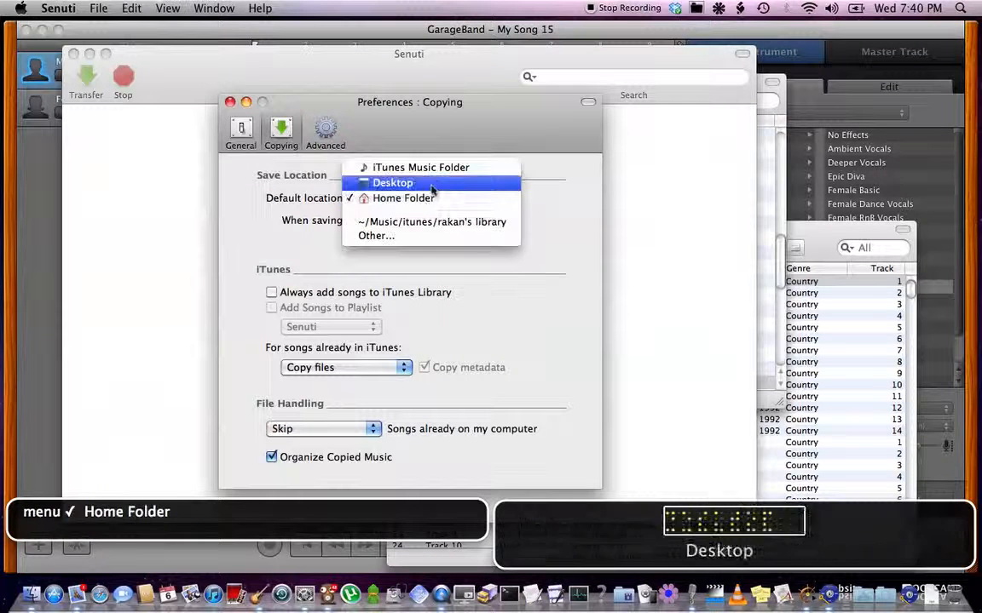
mouse_move(431, 241)
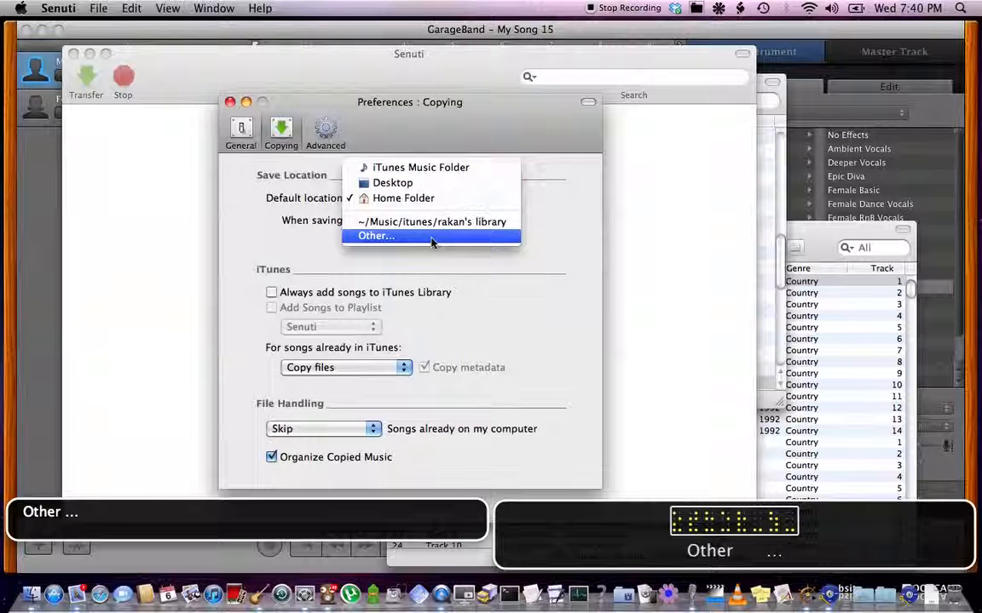
Create a 'music' folder in Home > Music > itunes > library and choose it as save location
left_click(374, 236)
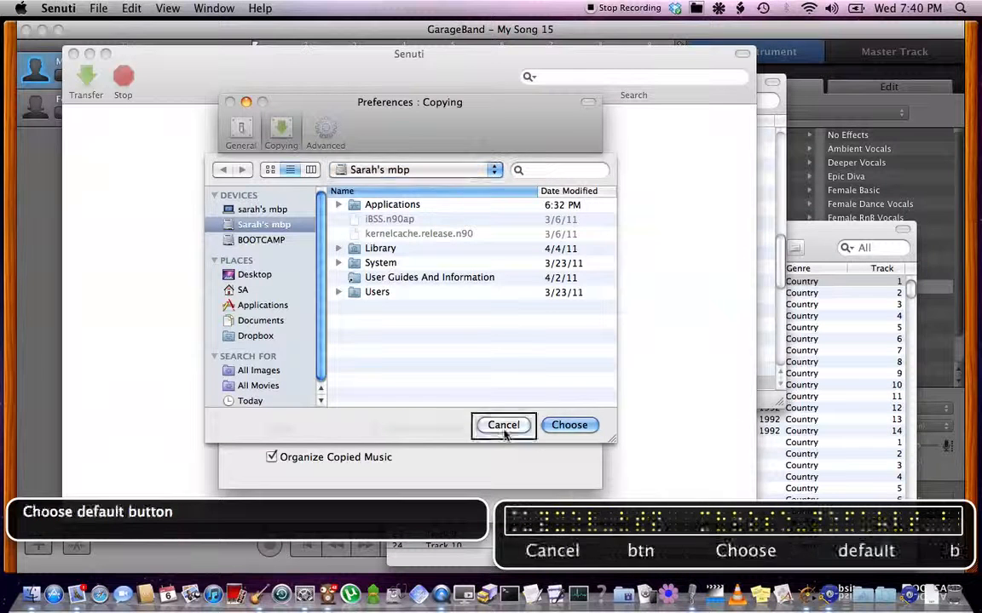
left_click(242, 289)
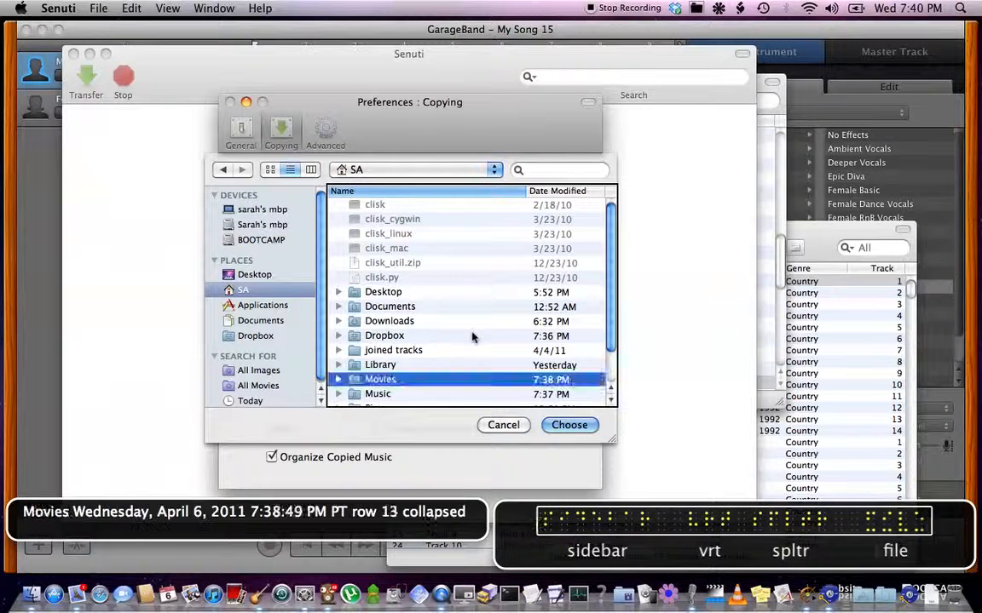
double_click(377, 394)
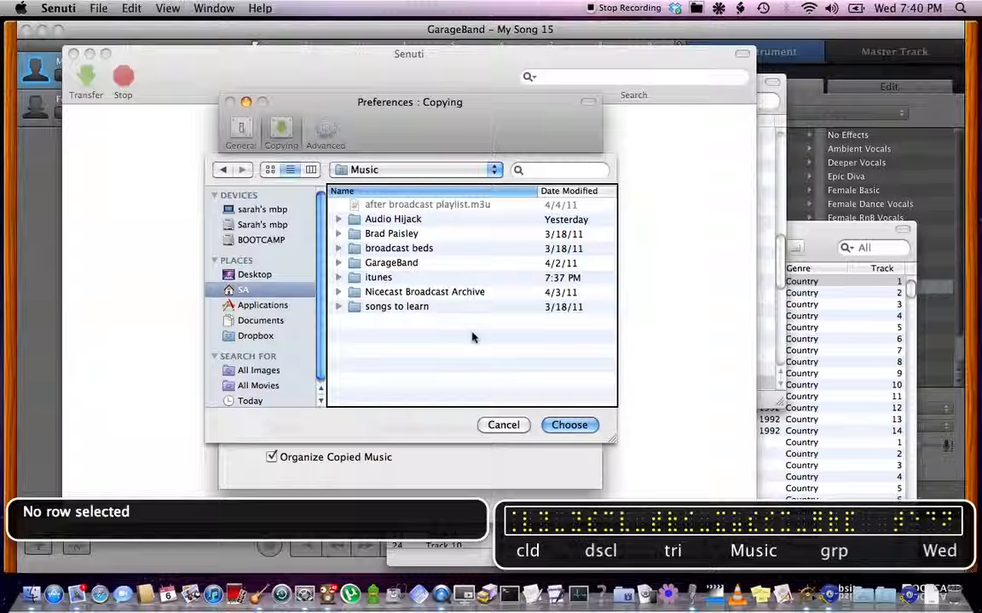
double_click(377, 277)
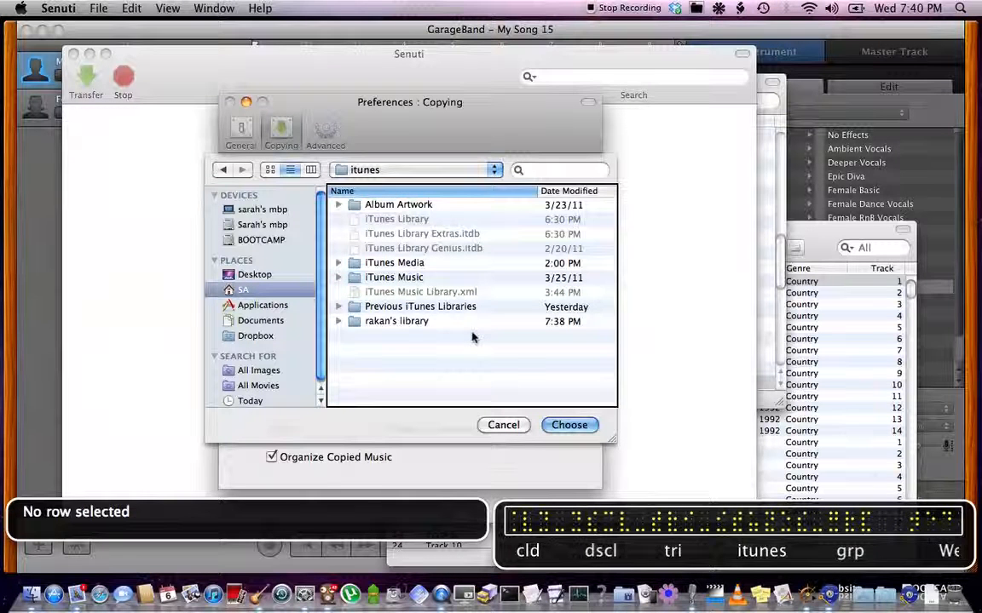
double_click(395, 321)
type("music")
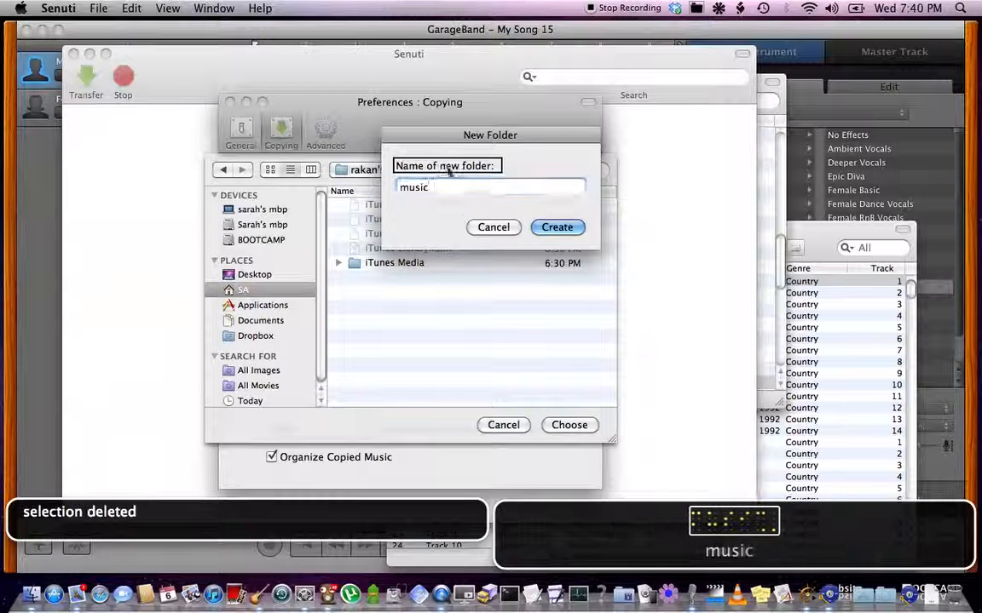
left_click(557, 226)
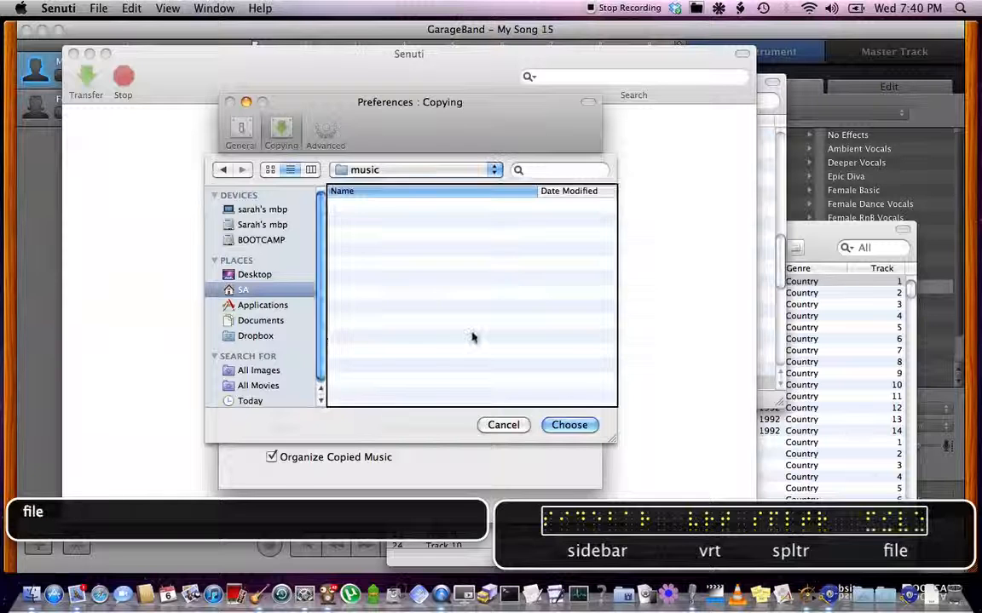
left_click(569, 426)
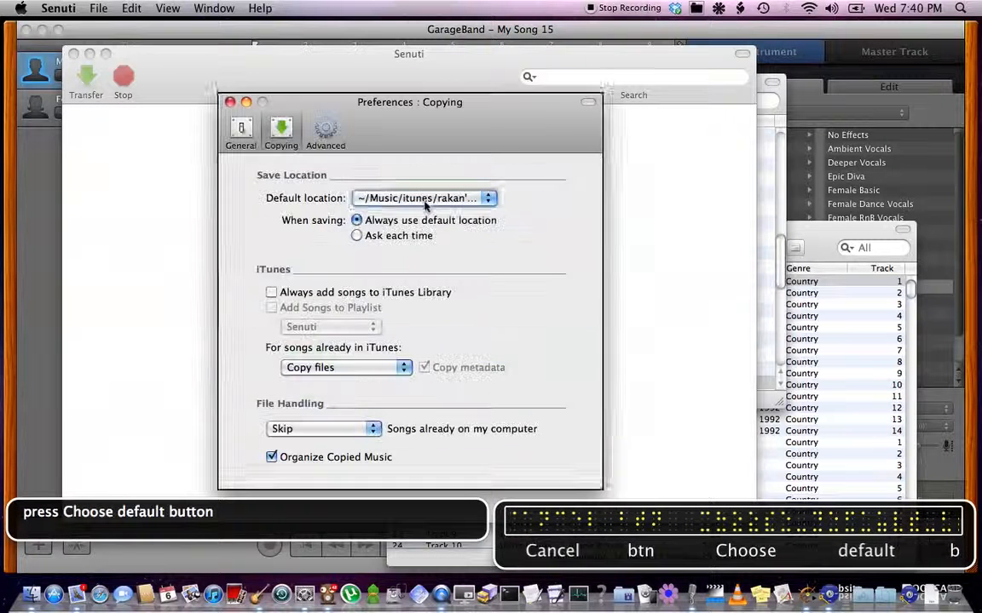
Set Default location to the music folder with Organize Copied Music kept checked
left_click(425, 198)
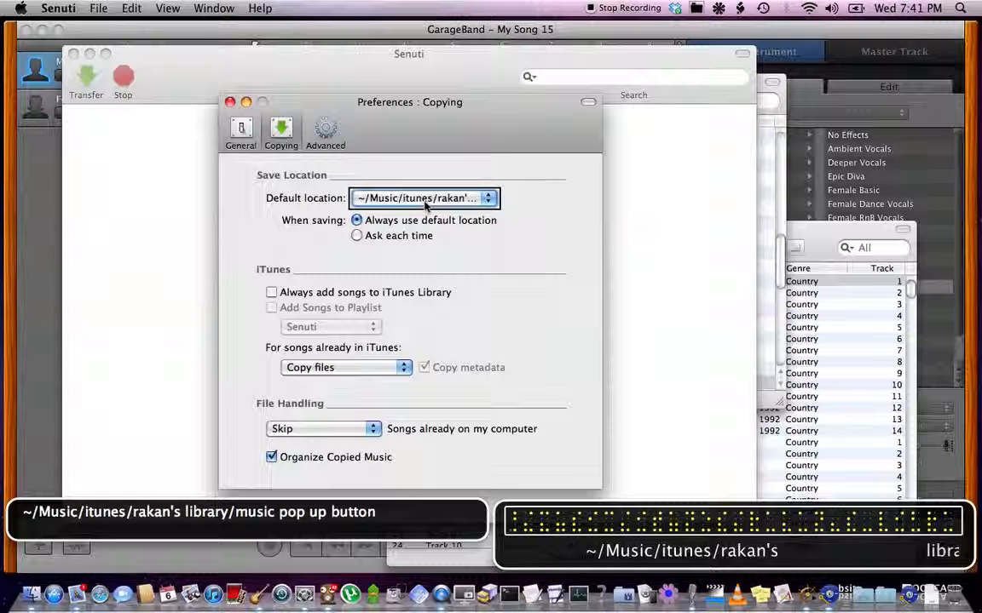
mouse_move(465, 322)
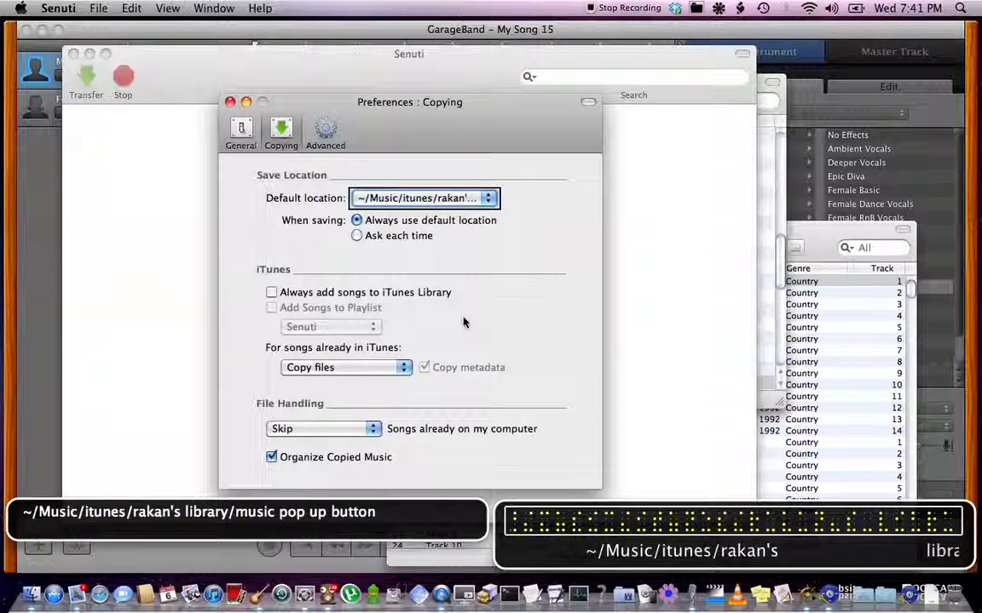
left_click(271, 457)
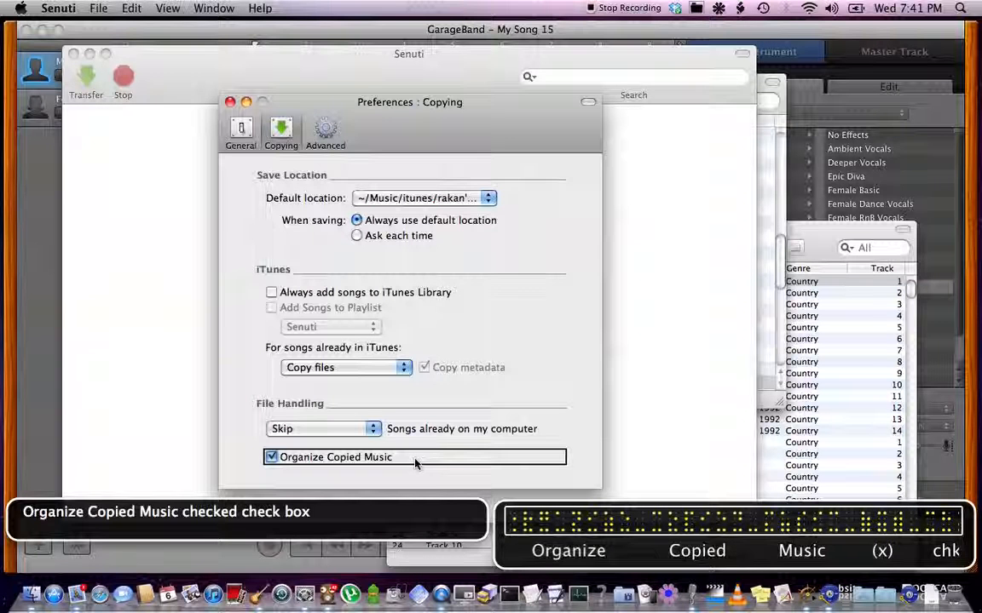
left_click(229, 102)
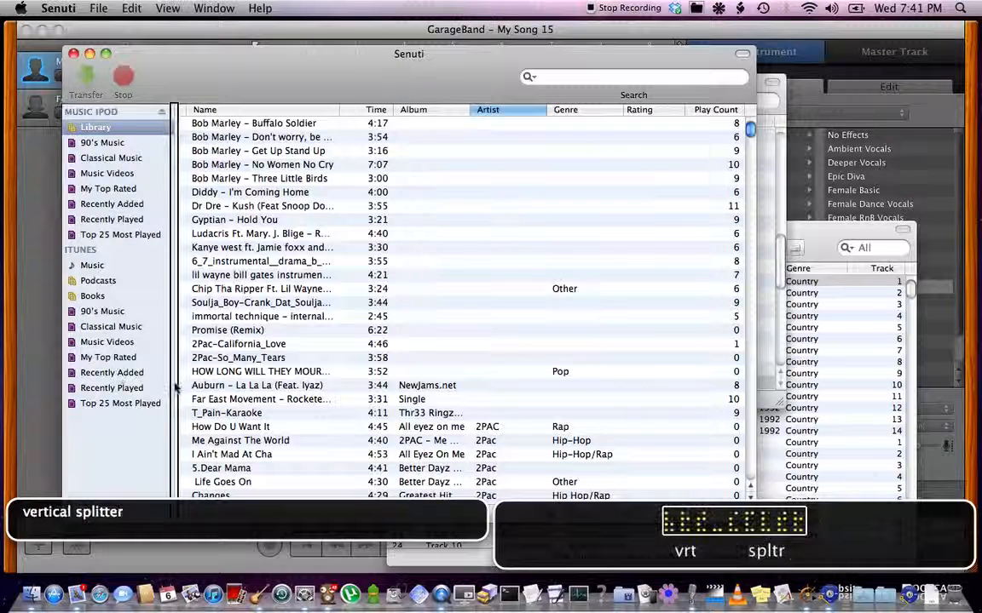
Select the Bob Marley tracks from Buffalo Soldier through Three Little Birds
left_click(254, 123)
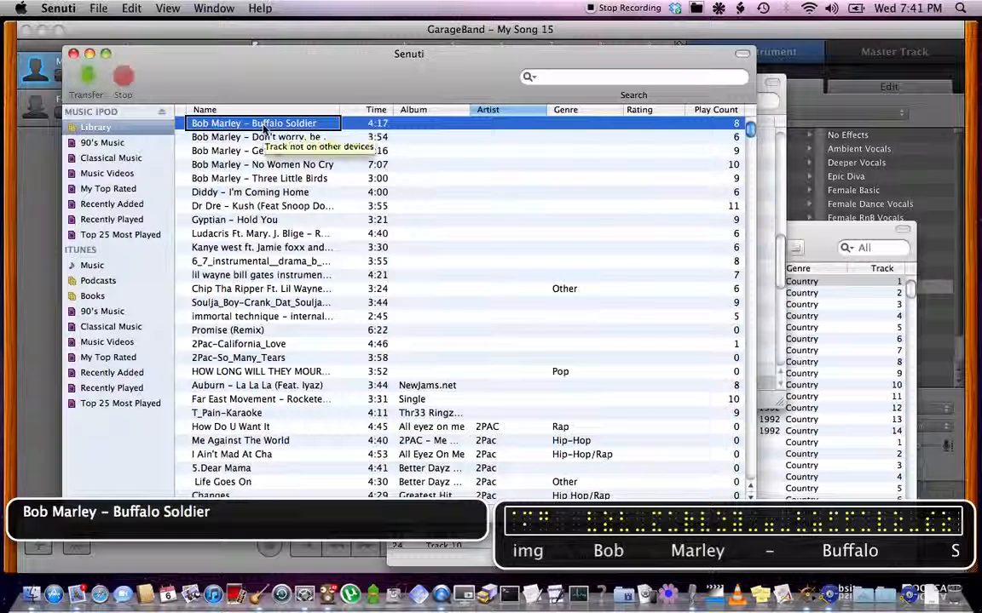
left_click(256, 151)
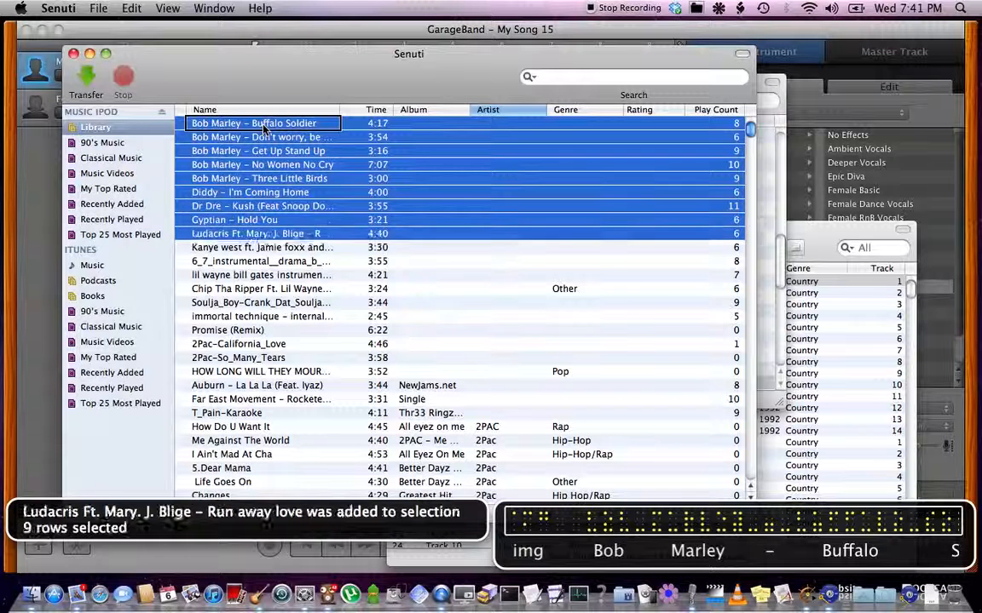
left_click(261, 247)
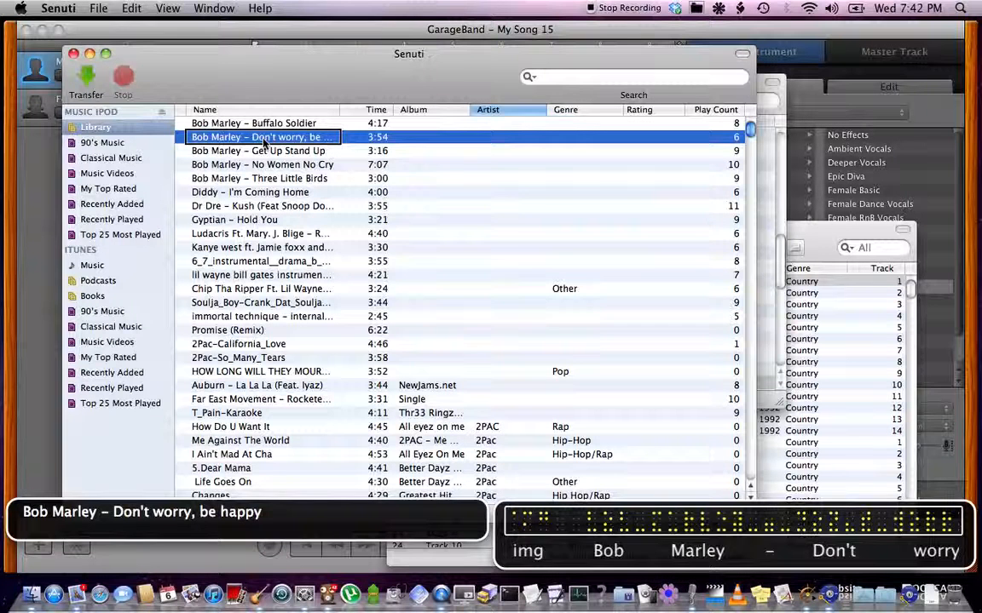
left_click(254, 123)
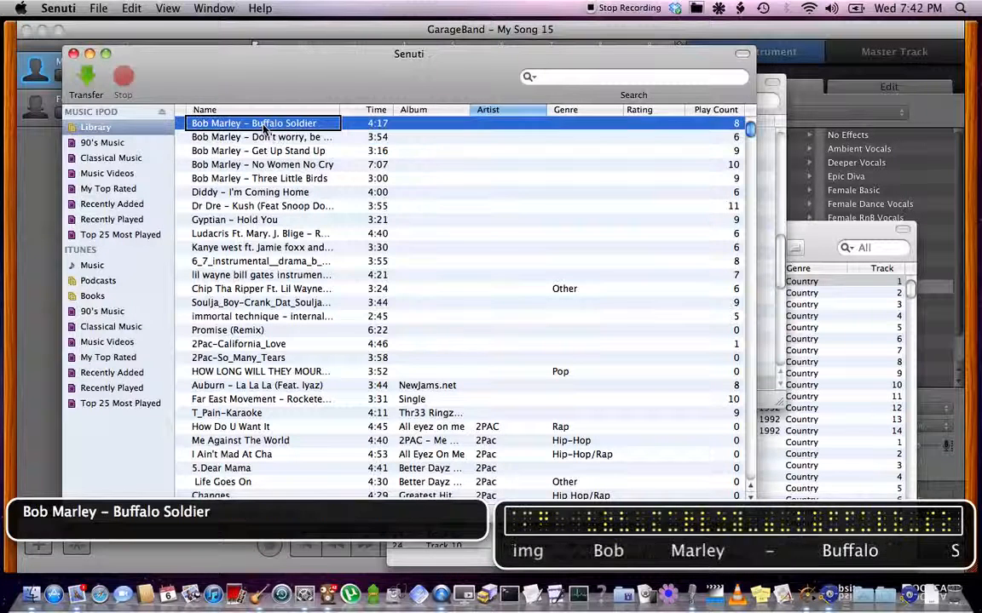
left_click(257, 150)
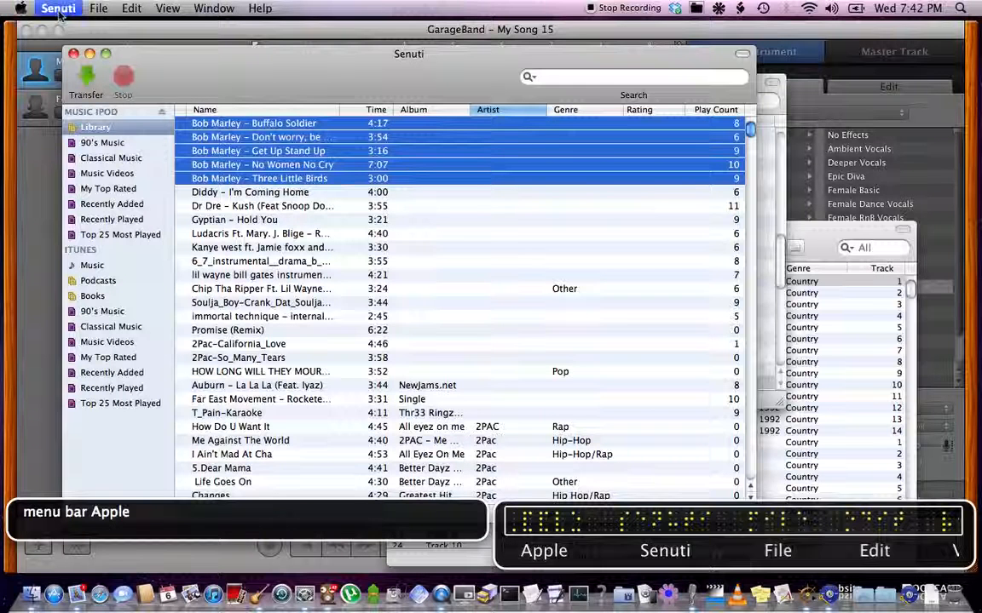
Run File > Transfer Songs on the selection and answer 'Only copy files' at the iTunes prompt
left_click(102, 7)
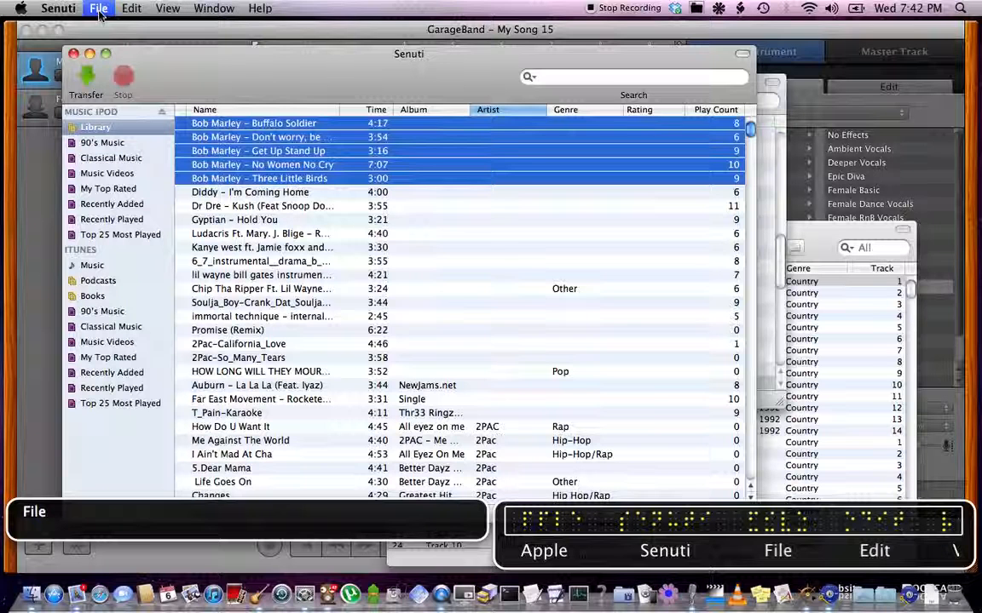
left_click(98, 7)
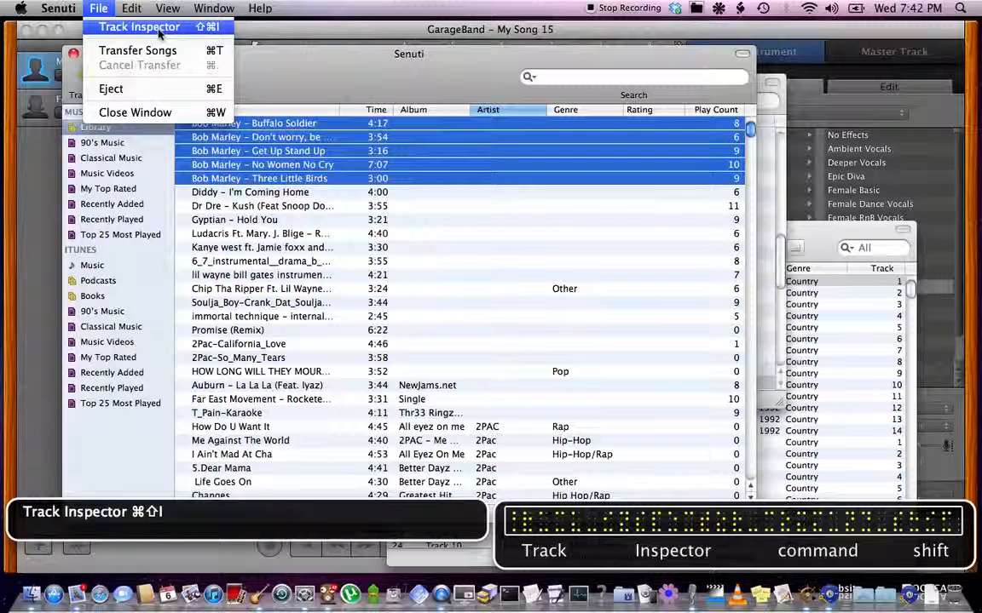
mouse_move(131, 67)
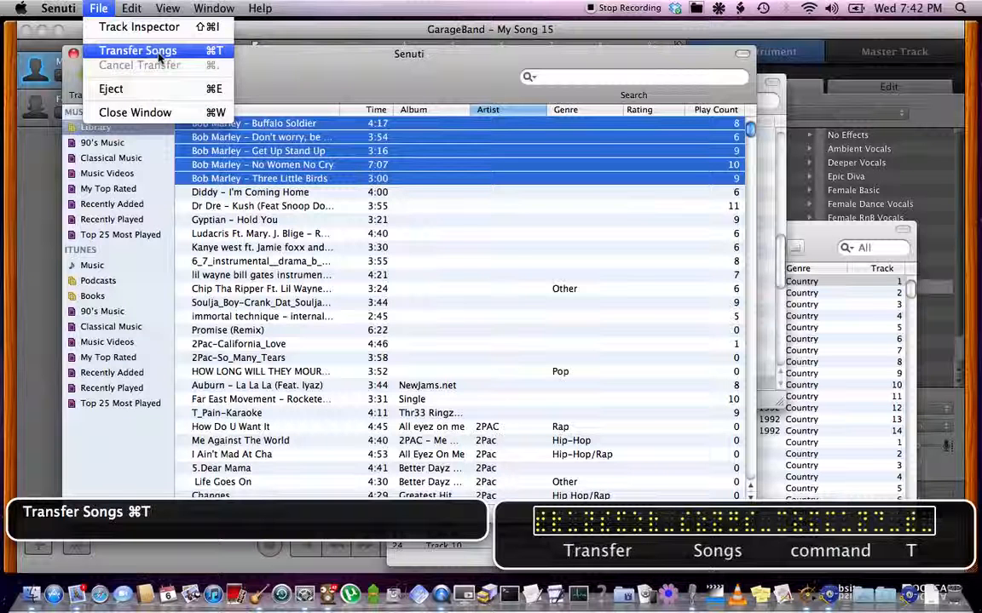
left_click(143, 50)
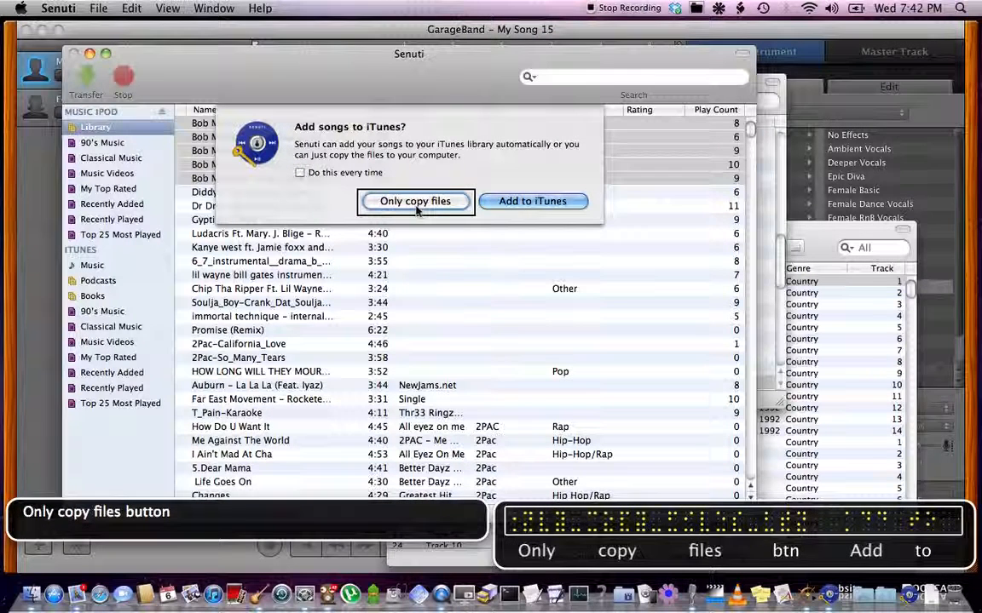
left_click(415, 201)
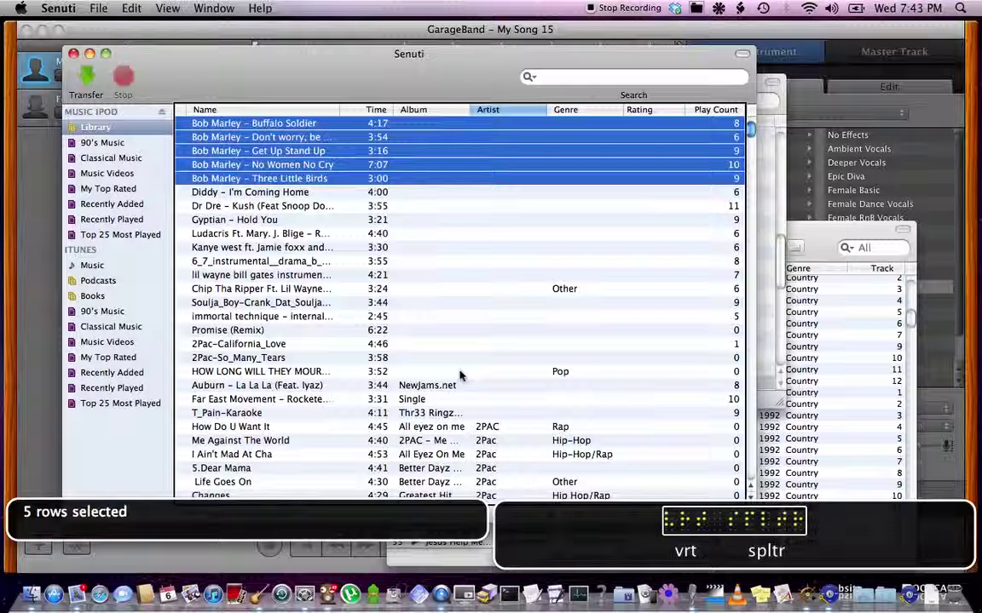
Select Diddy's I'm Coming Home through the Kanye West track and transfer them, only copying files
left_click(251, 192)
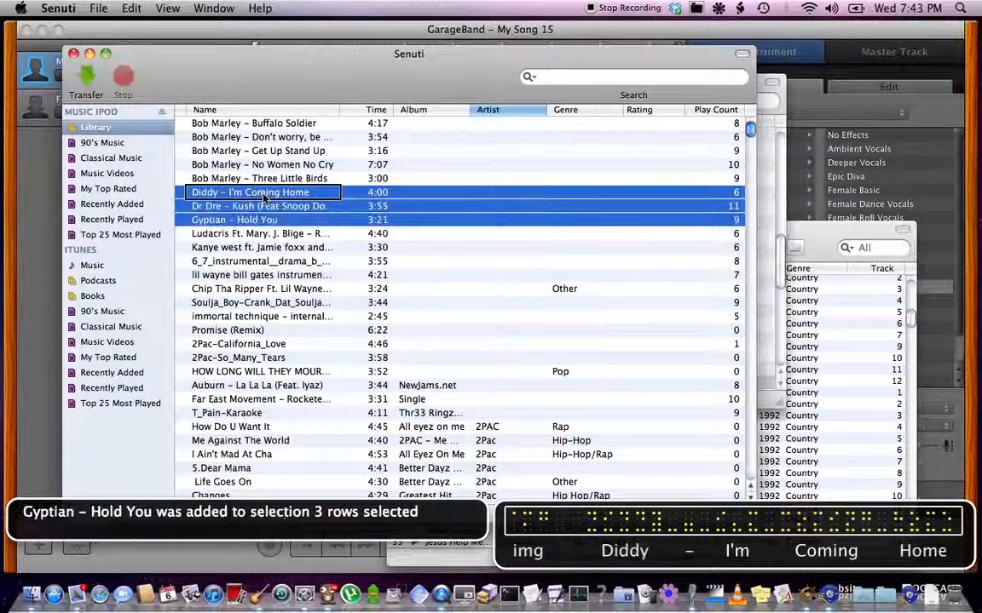
left_click(262, 247)
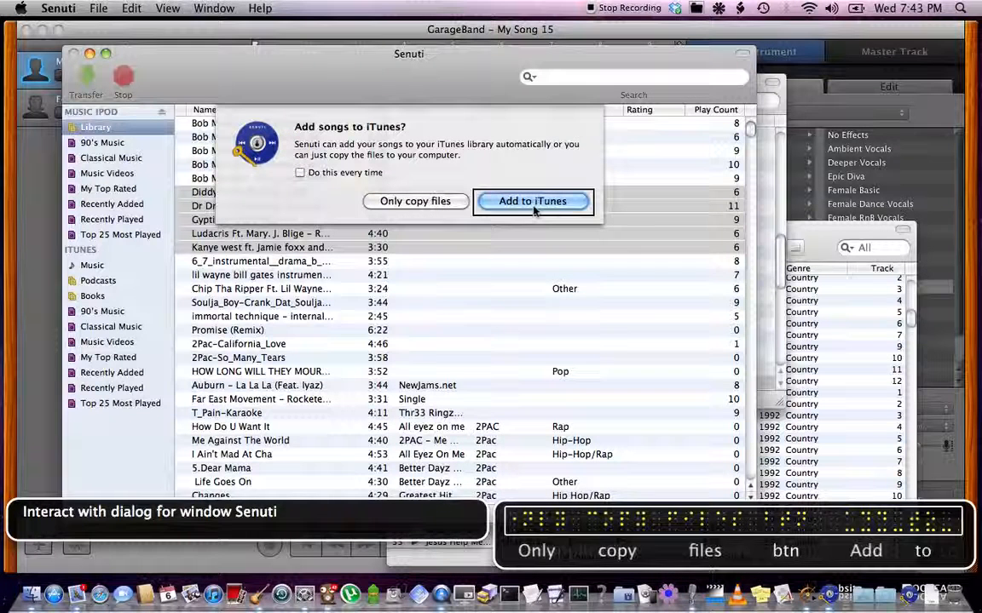
mouse_move(415, 201)
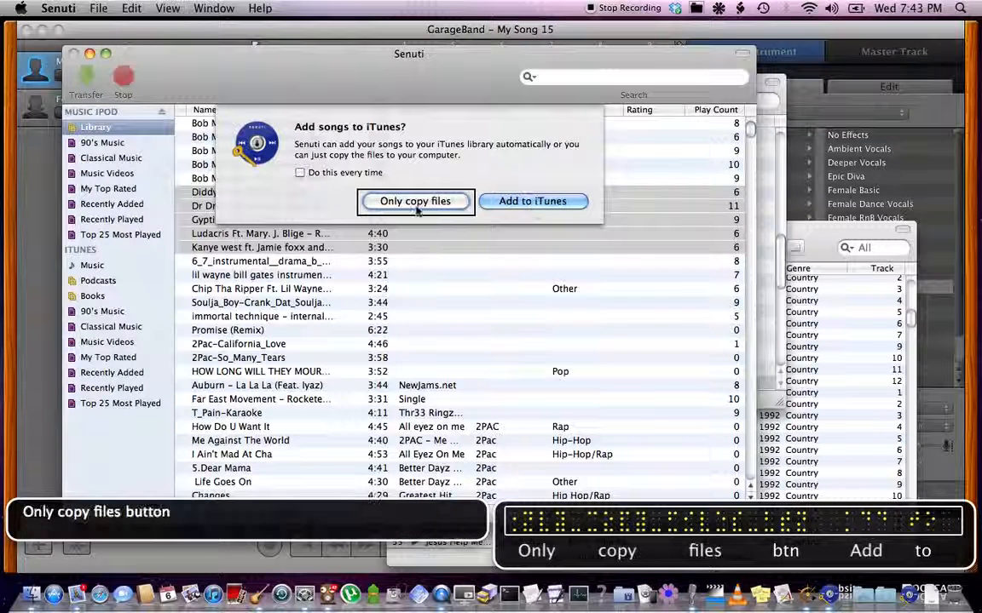
left_click(415, 201)
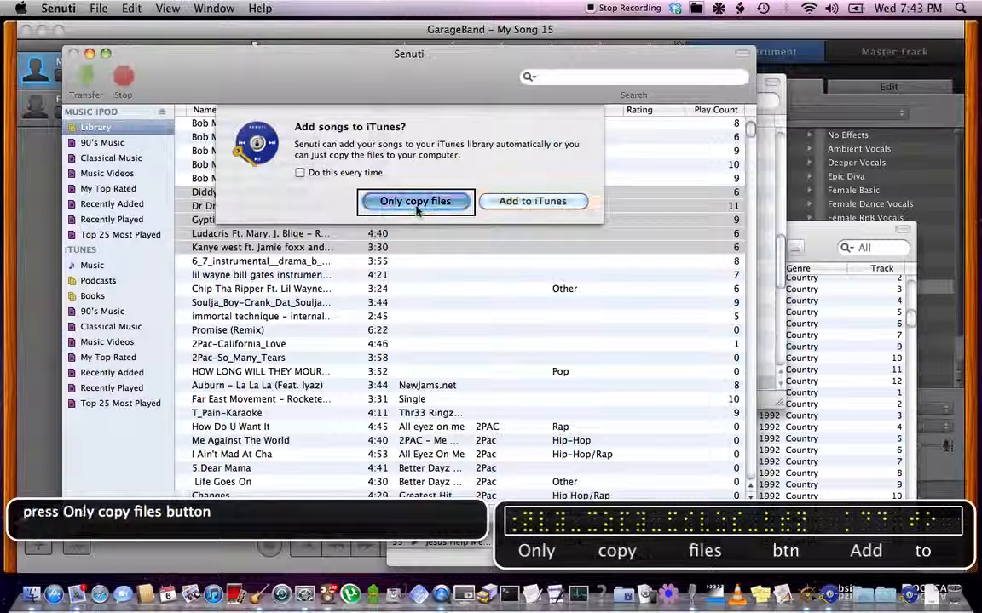
left_click(414, 201)
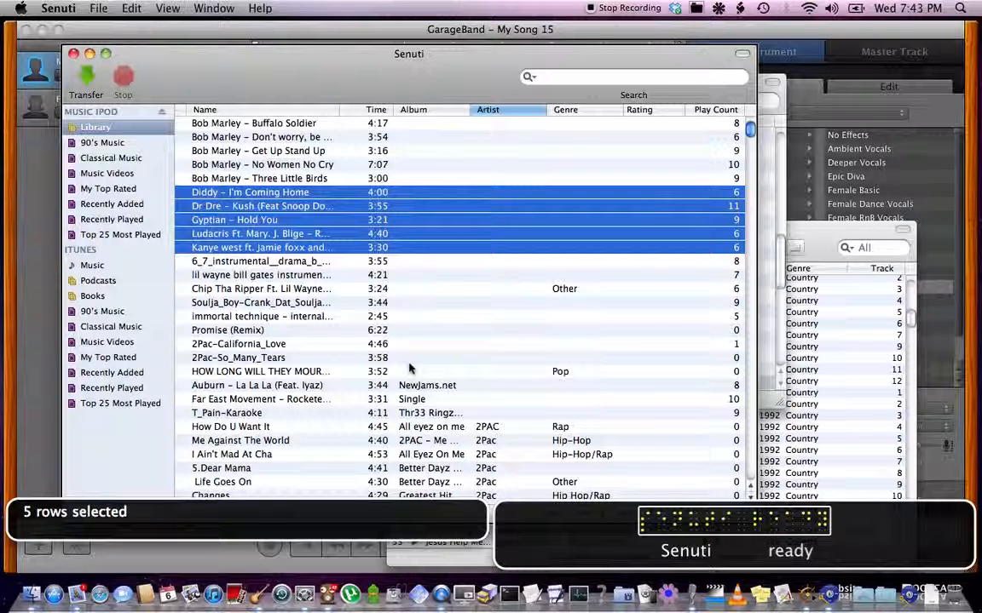
mouse_move(462, 376)
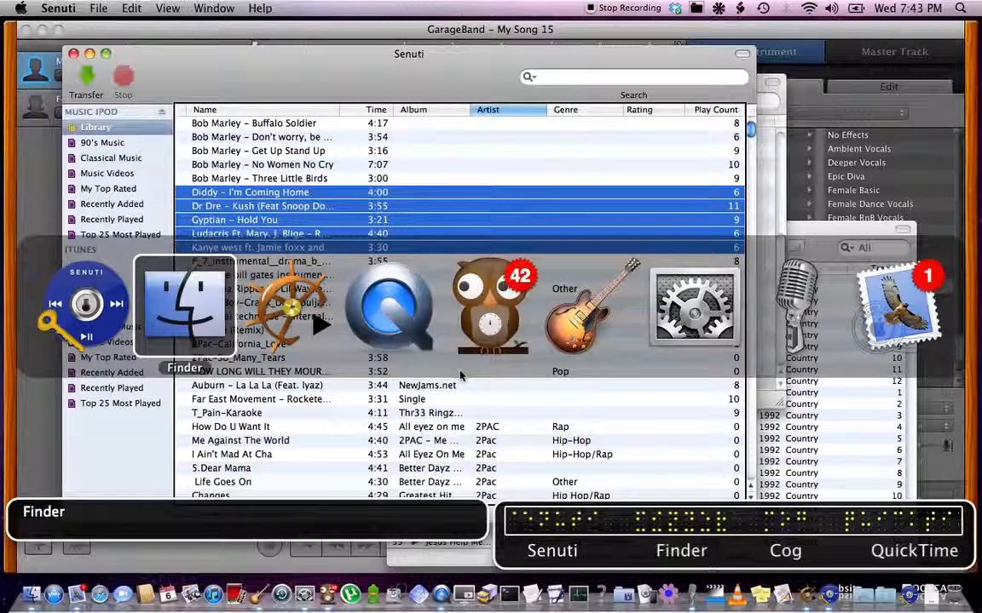
mouse_move(389, 307)
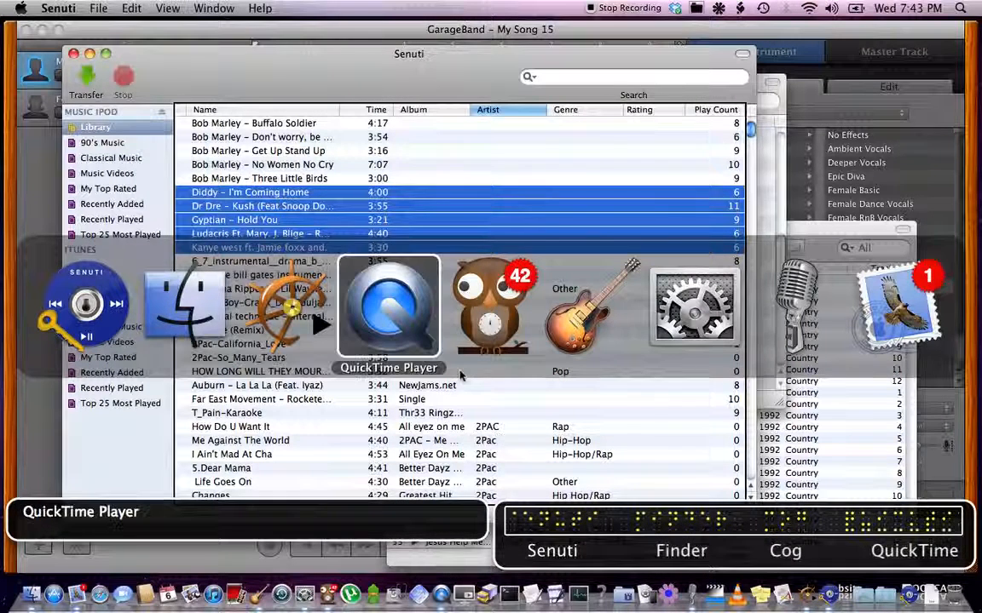
Switch from Senuti to QuickTime Player in the application switcher
left_click(388, 307)
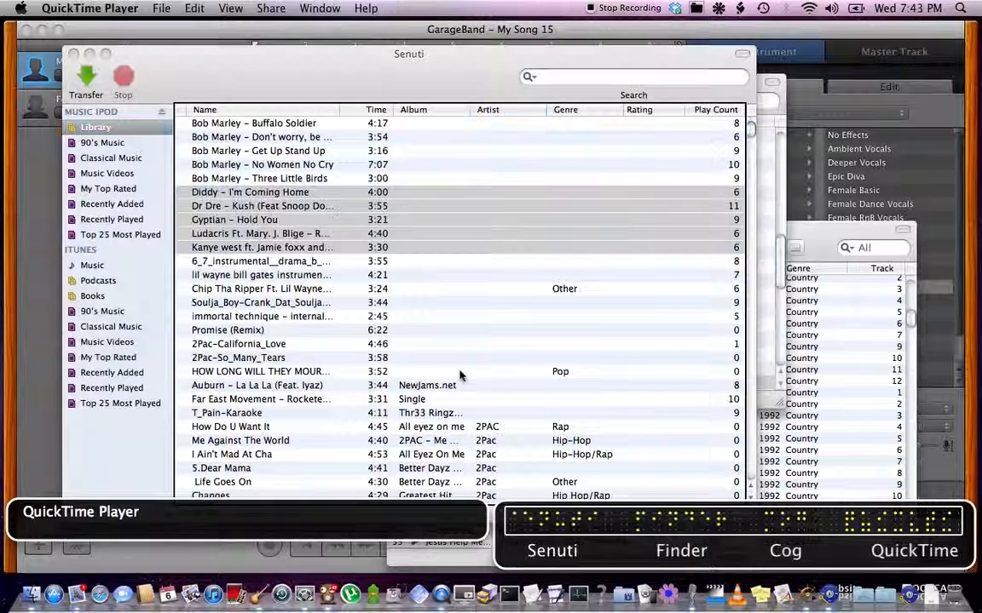